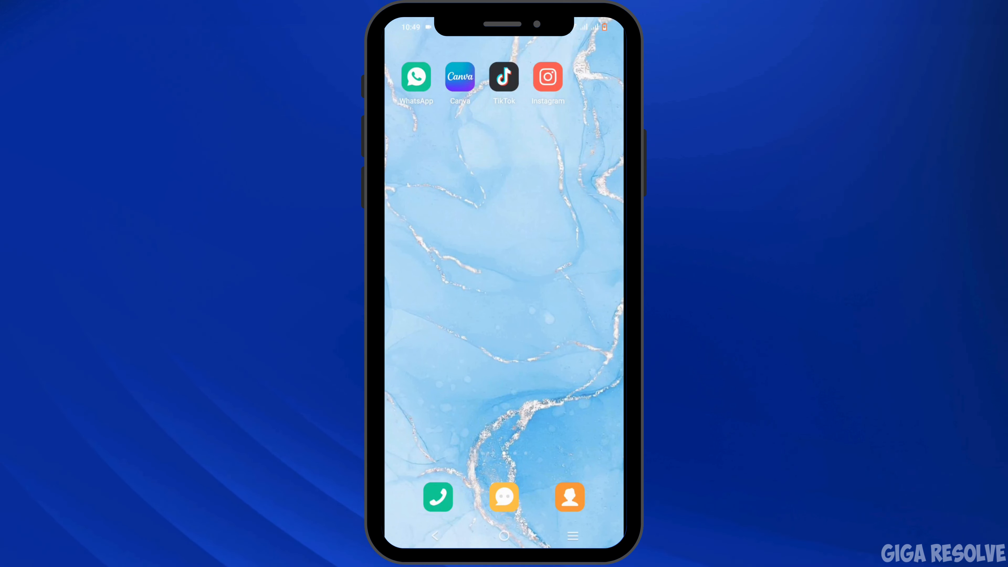
Step: Launch Instagram and browse the home feed, scrolling down and back to the top
{"action": "left_click", "coordinate": [548, 77]}
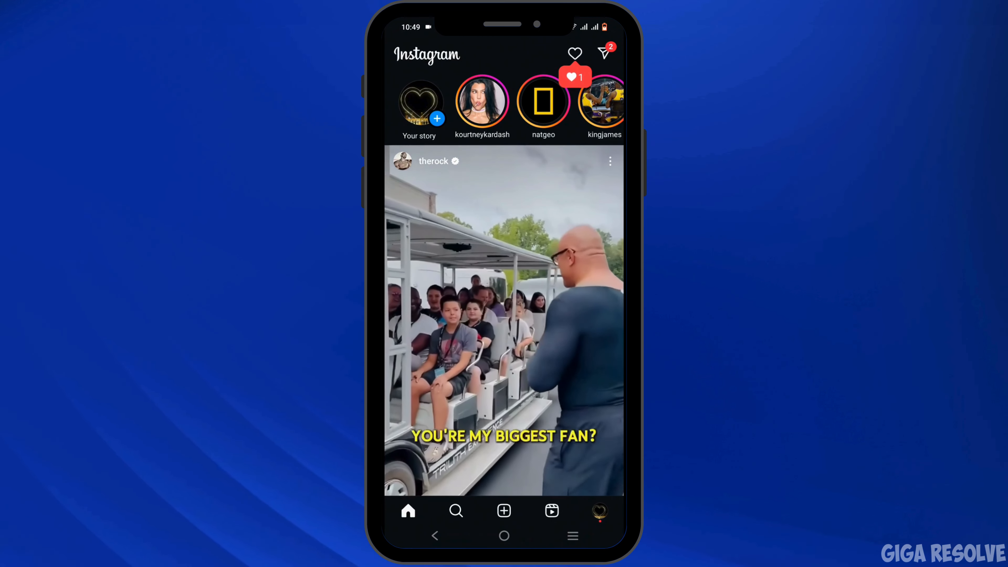
{"action": "scroll", "scroll_direction": "up", "scroll_amount": 3}
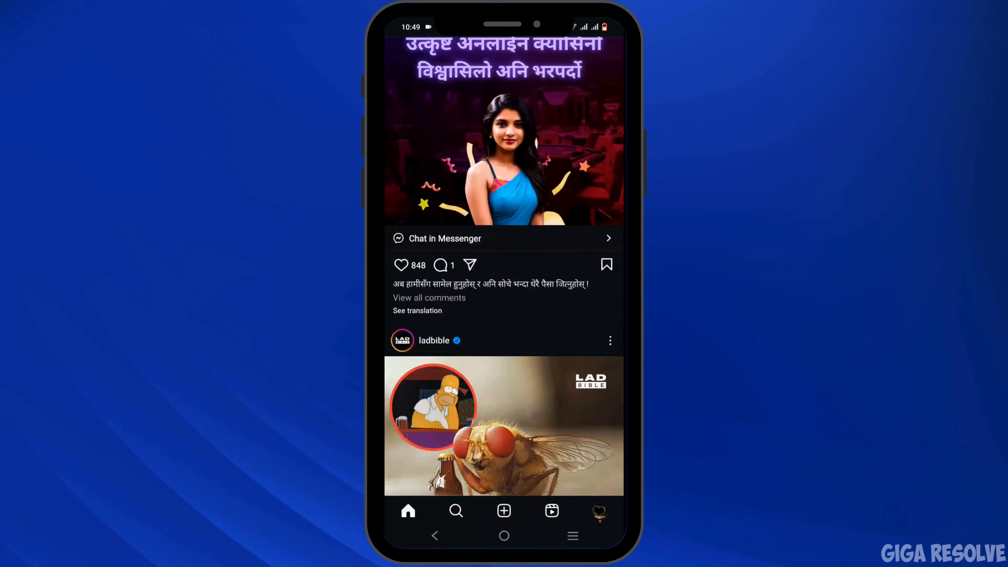
{"action": "scroll", "scroll_direction": "up", "scroll_amount": 3}
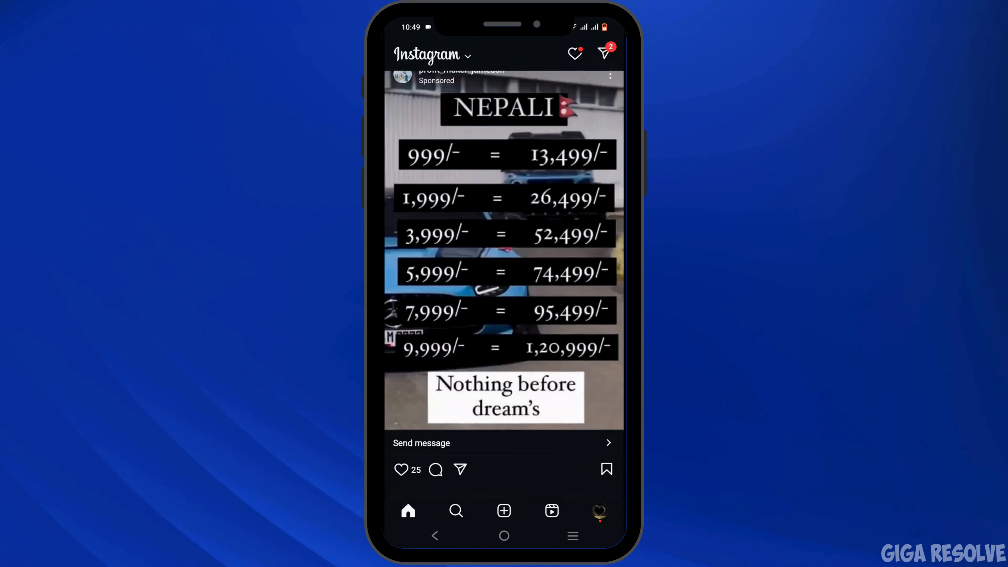
{"action": "scroll", "scroll_direction": "down", "scroll_amount": 3}
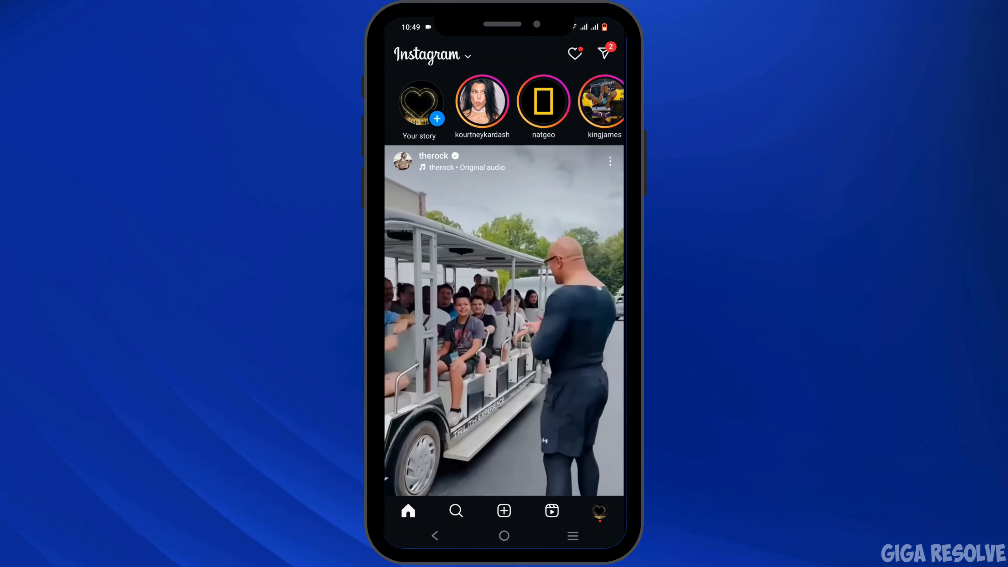
Step: Go to your own profile and show the Following list of 15 accounts
{"action": "left_click", "coordinate": [599, 511]}
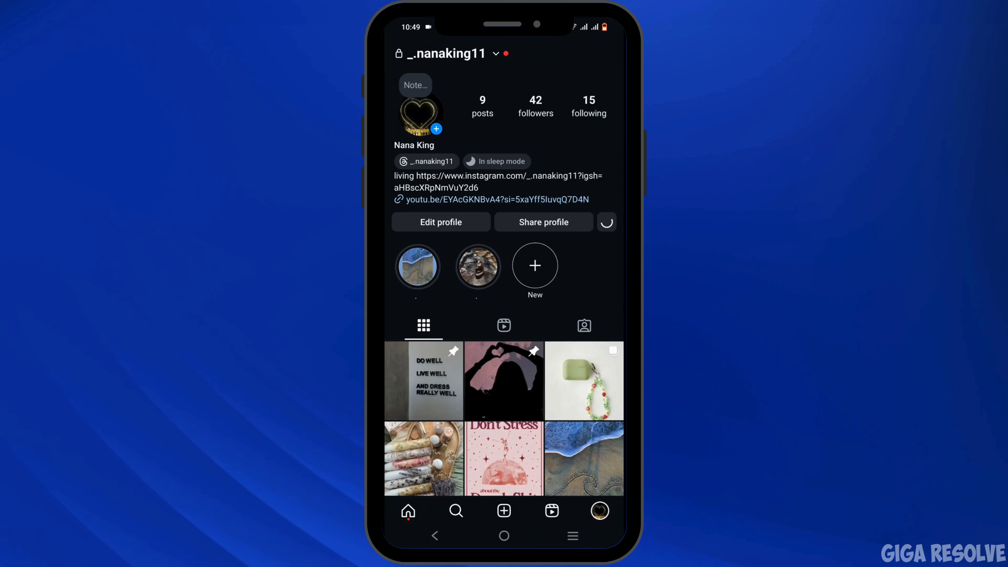
{"action": "left_click", "coordinate": [605, 222]}
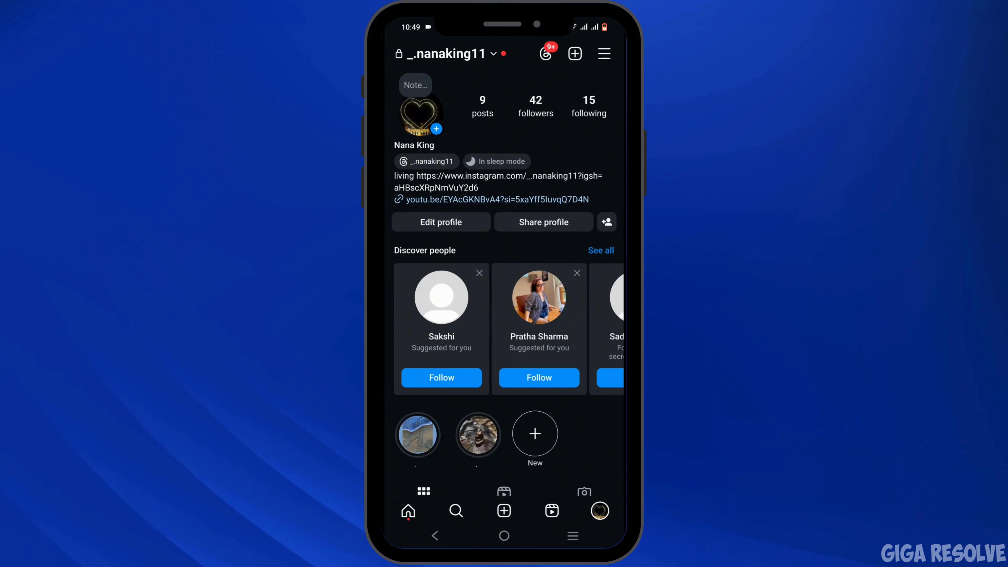
{"action": "left_click", "coordinate": [588, 106]}
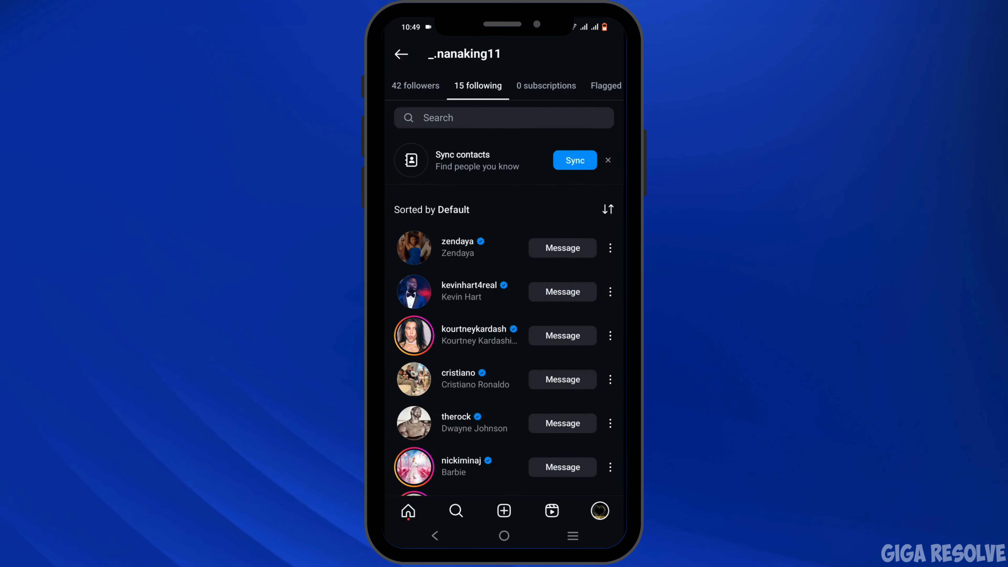
Step: Scroll the Following list and show the Mute/Unfollow options for one followed account
{"action": "left_click", "coordinate": [456, 511]}
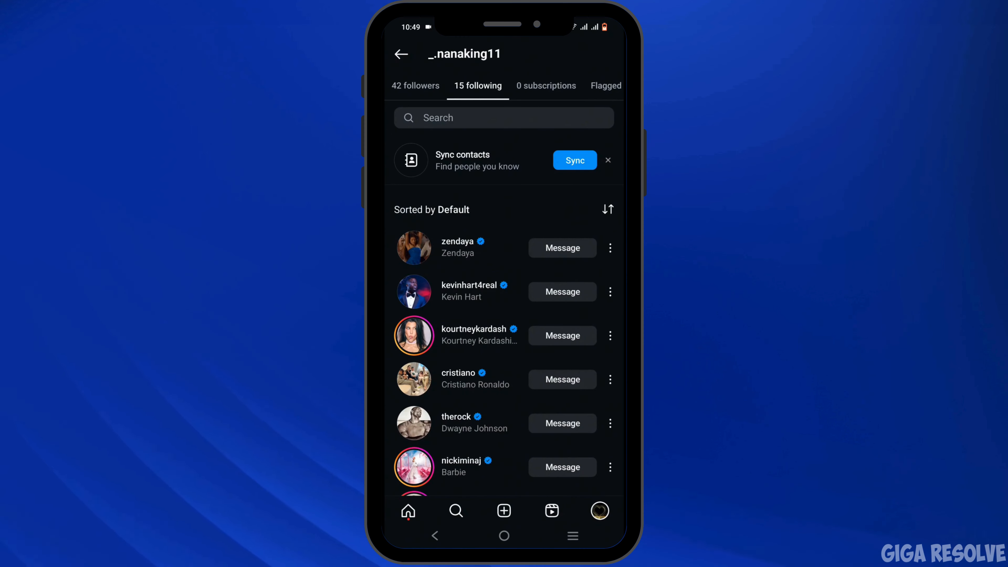
{"action": "scroll", "scroll_direction": "down", "scroll_amount": 3}
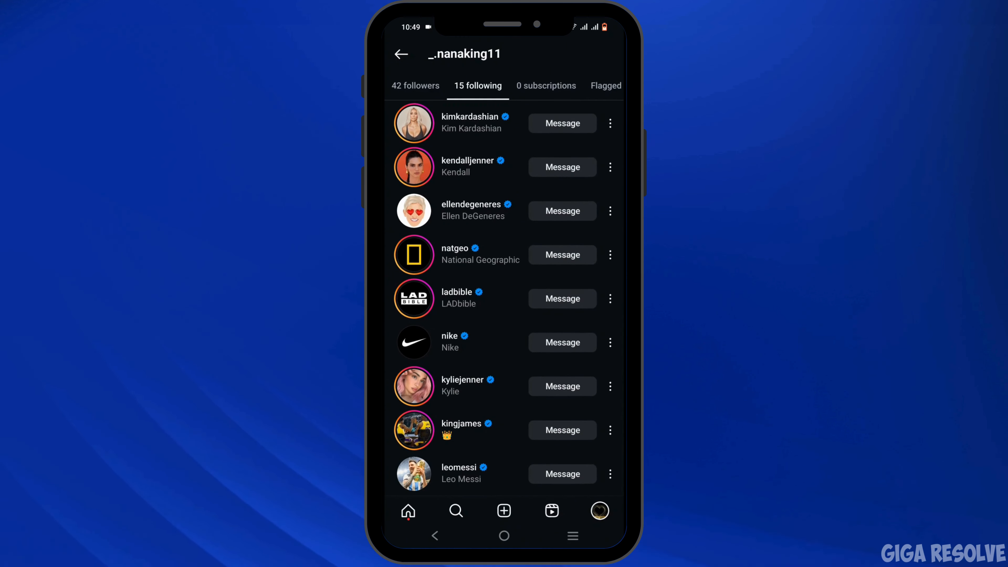
{"action": "left_click", "coordinate": [610, 342]}
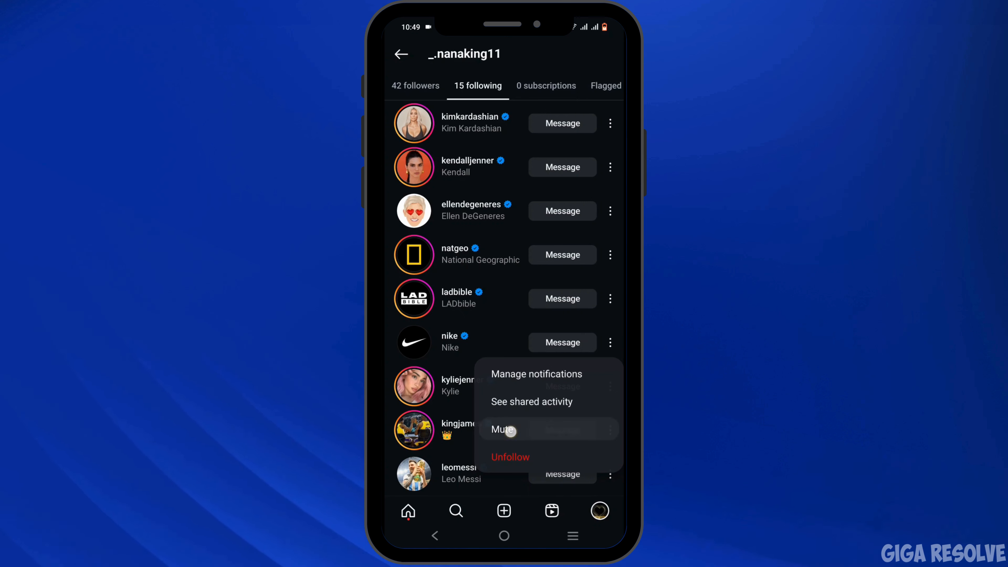
Step: View the account's Mute sheet with Posts, Stories and Notes left unmuted, then dismiss it
{"action": "left_click", "coordinate": [503, 429]}
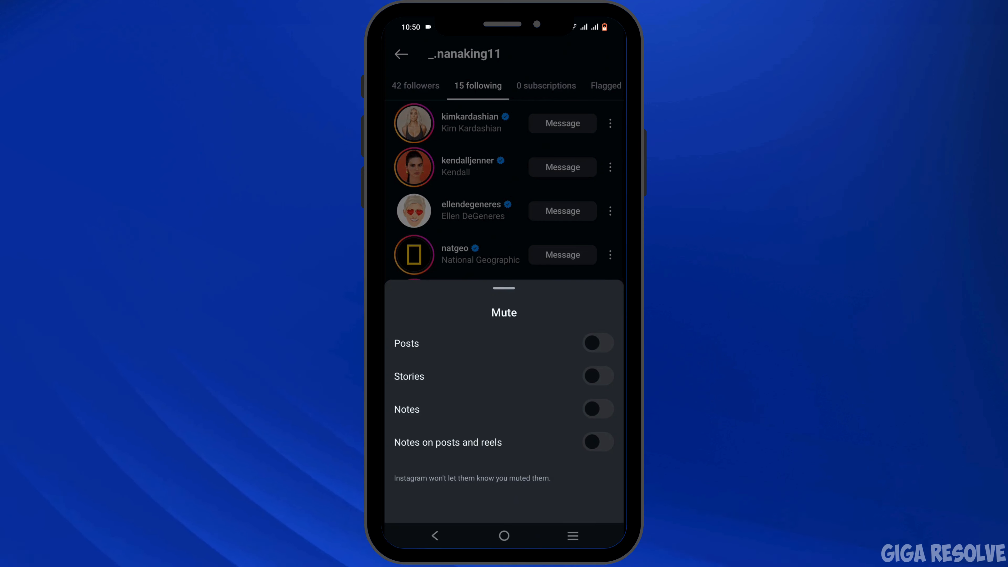
{"action": "left_click", "coordinate": [597, 409]}
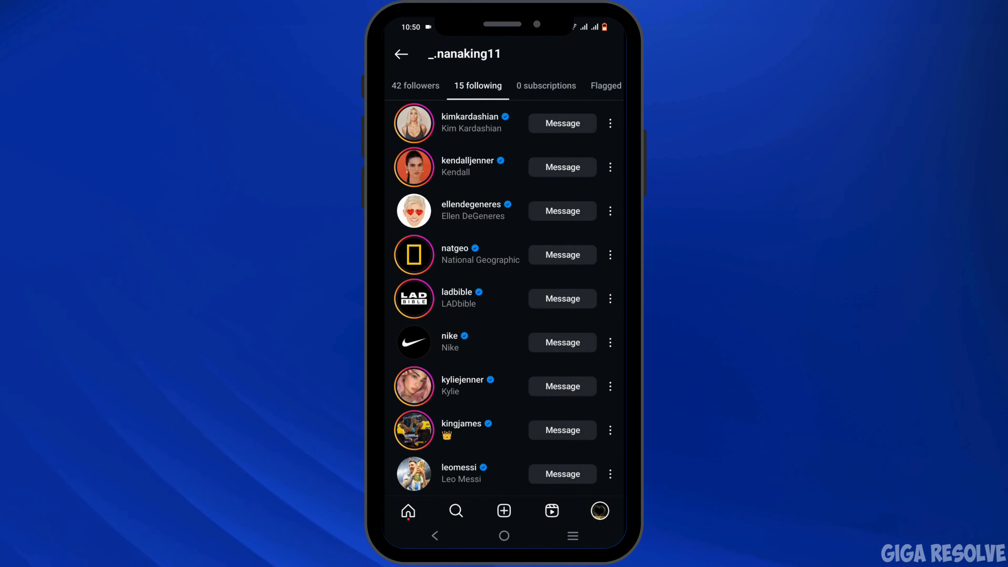
Step: Return to your profile page and exit Instagram to the phone's home screen
{"action": "left_click", "coordinate": [401, 54]}
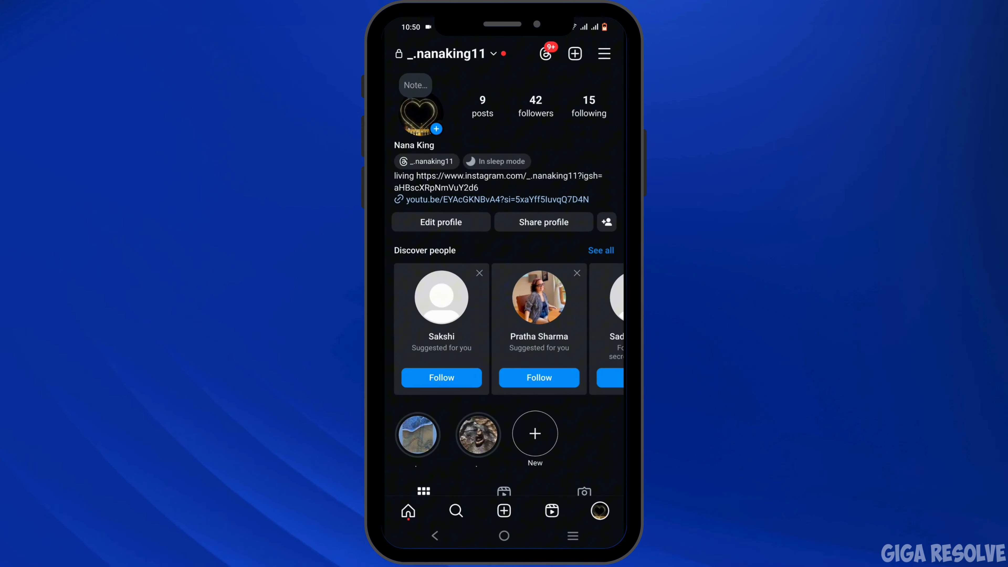
{"action": "scroll", "scroll_direction": "up", "scroll_amount": 3}
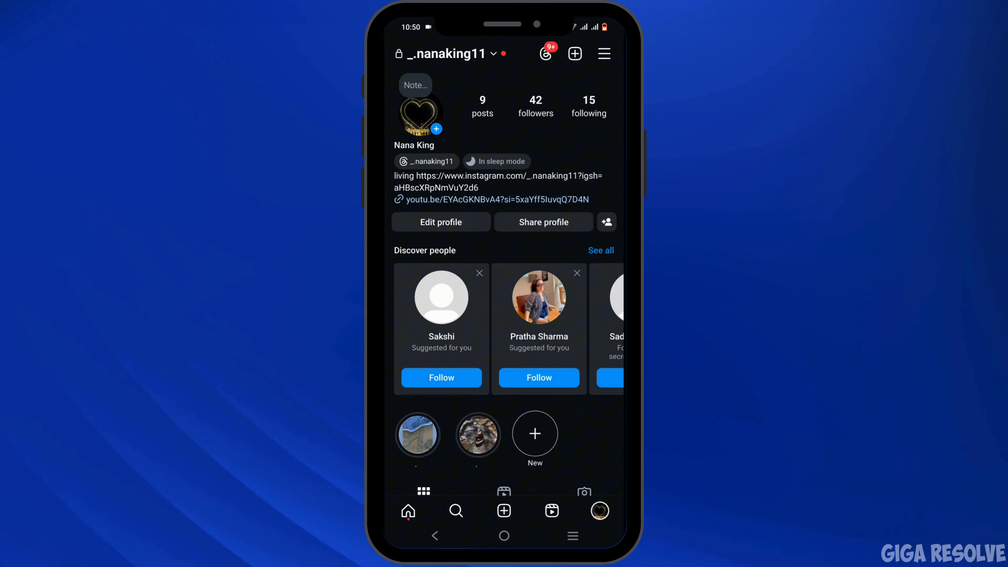
{"action": "left_click", "coordinate": [504, 536]}
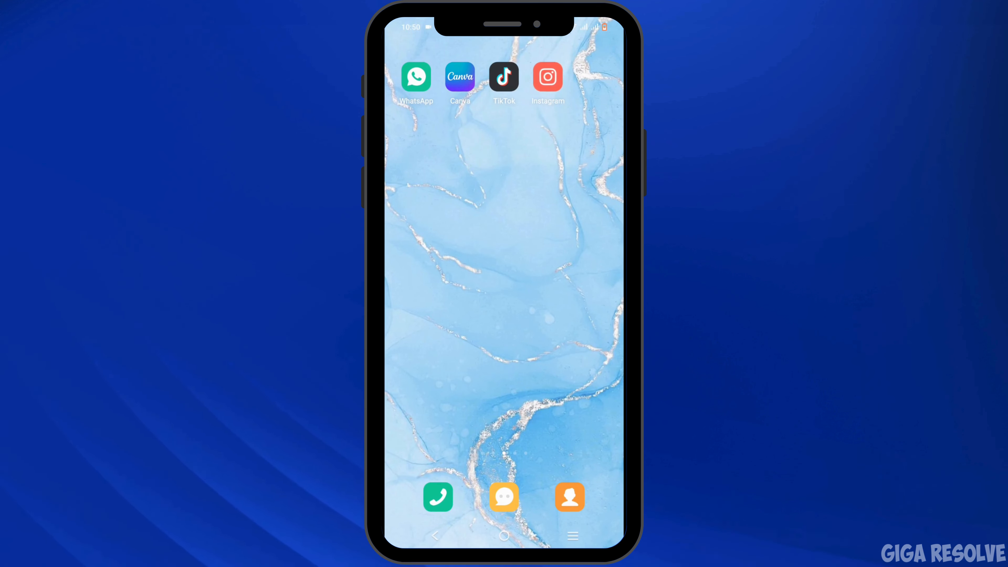